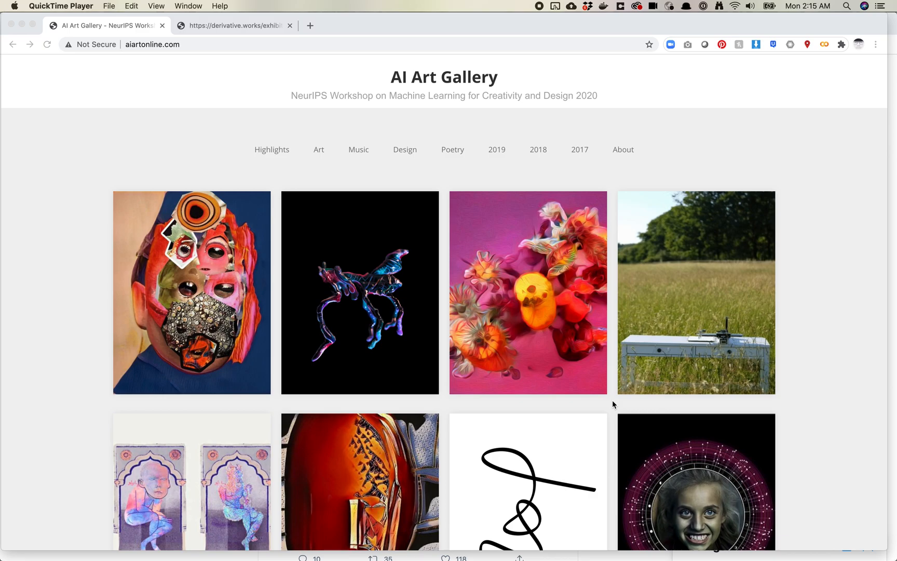
{"action": "mouse_move", "coordinate": [177, 62]}
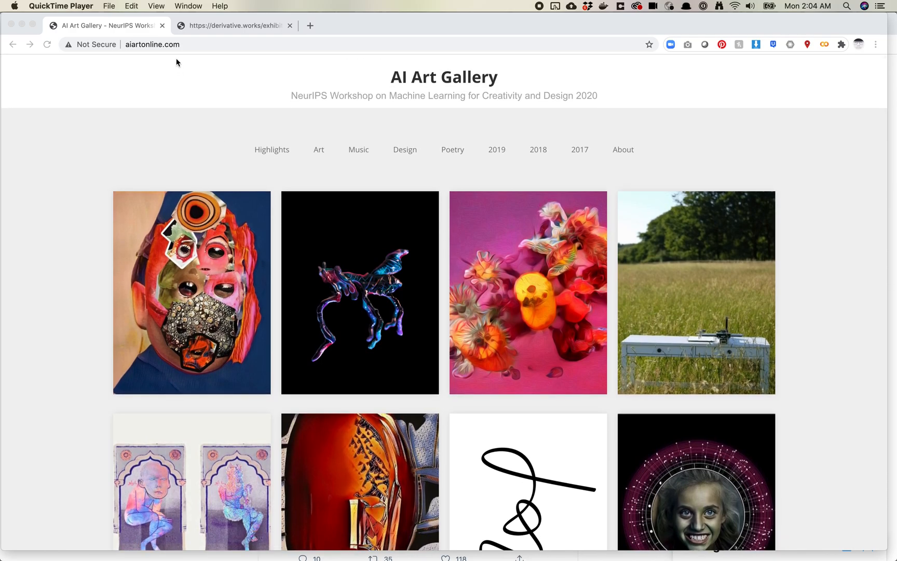
Scroll through the aiartonline.com highlights grid down to its end, toward the Joel Simon & Tal Shiri collage row.
{"action": "scroll", "scroll_direction": "down", "scroll_amount": 3}
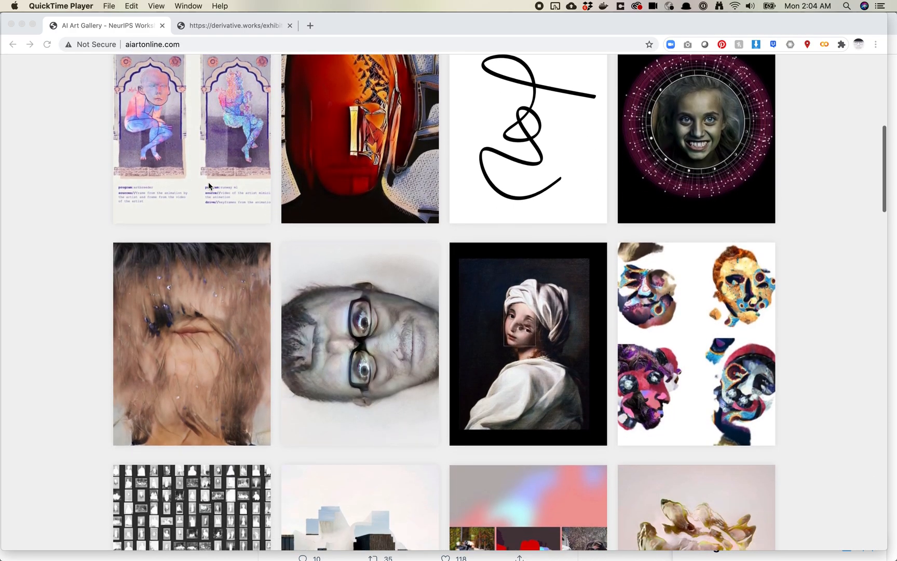
{"action": "scroll", "scroll_direction": "down", "scroll_amount": 3}
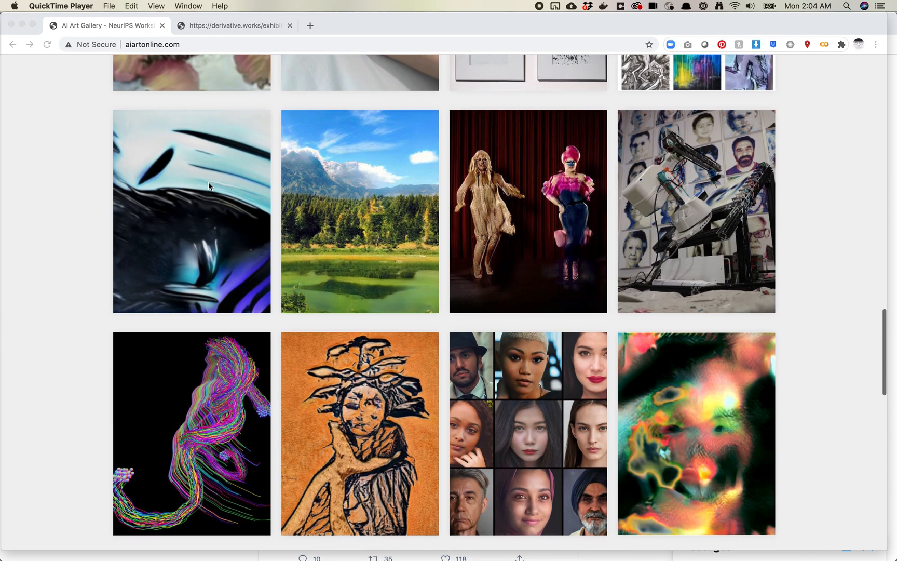
{"action": "scroll", "scroll_direction": "down", "scroll_amount": 3}
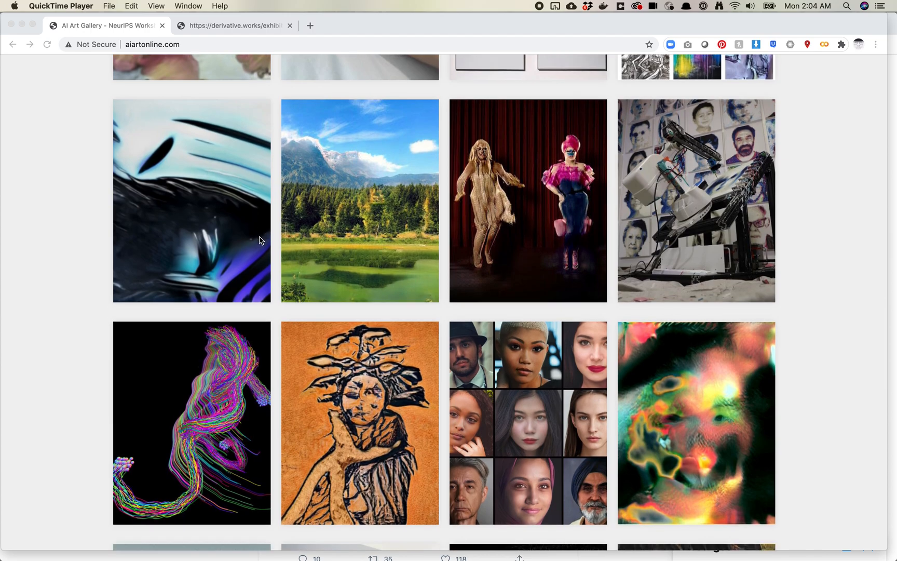
{"action": "scroll", "scroll_direction": "down", "scroll_amount": 3}
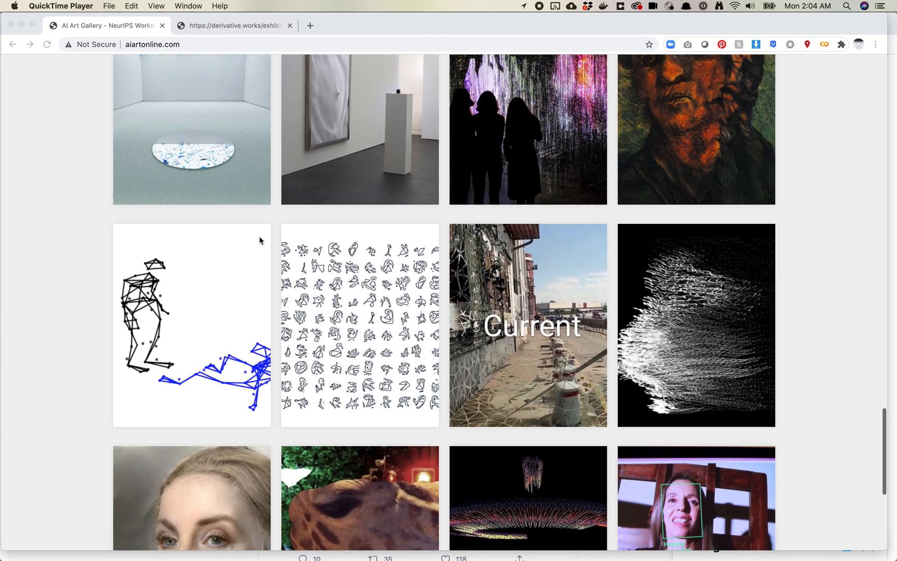
{"action": "scroll", "scroll_direction": "down", "scroll_amount": 3}
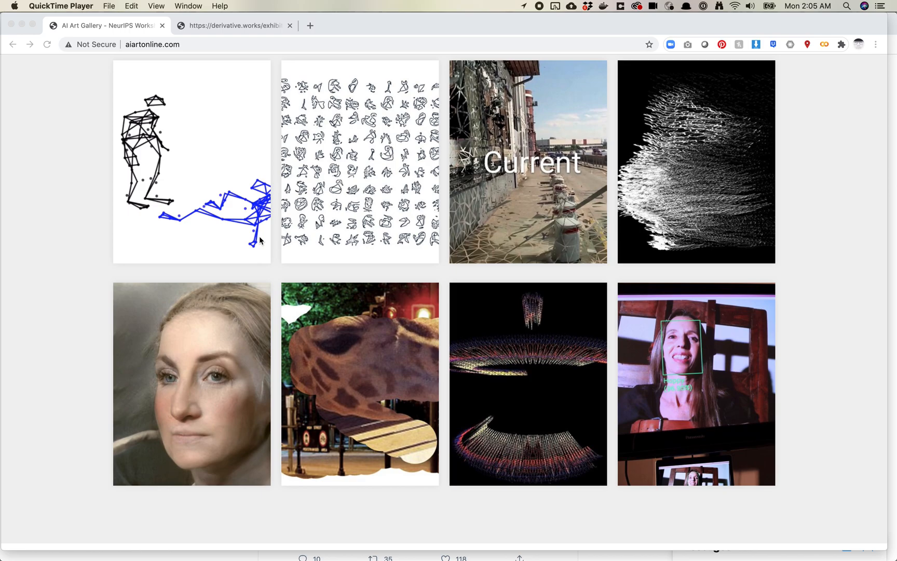
{"action": "mouse_move", "coordinate": [445, 281]}
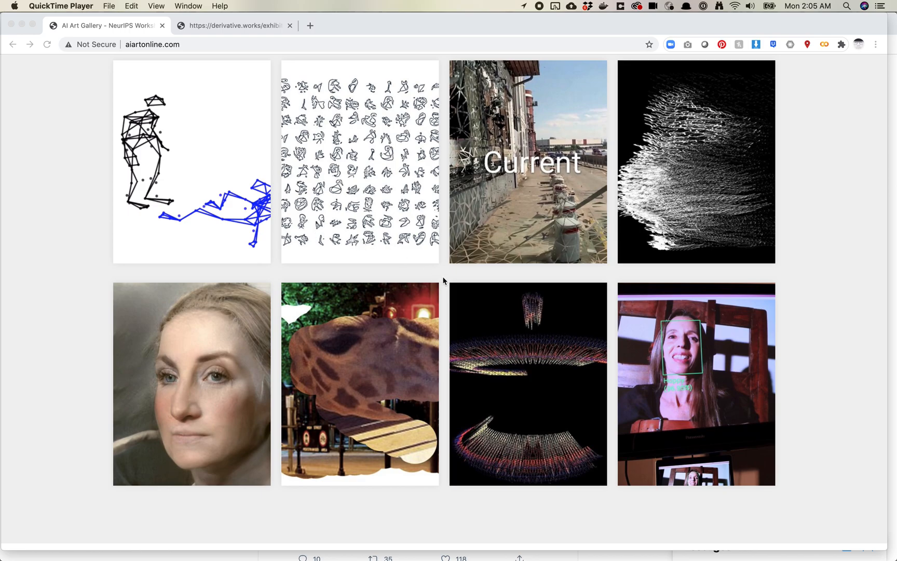
{"action": "mouse_move", "coordinate": [457, 281]}
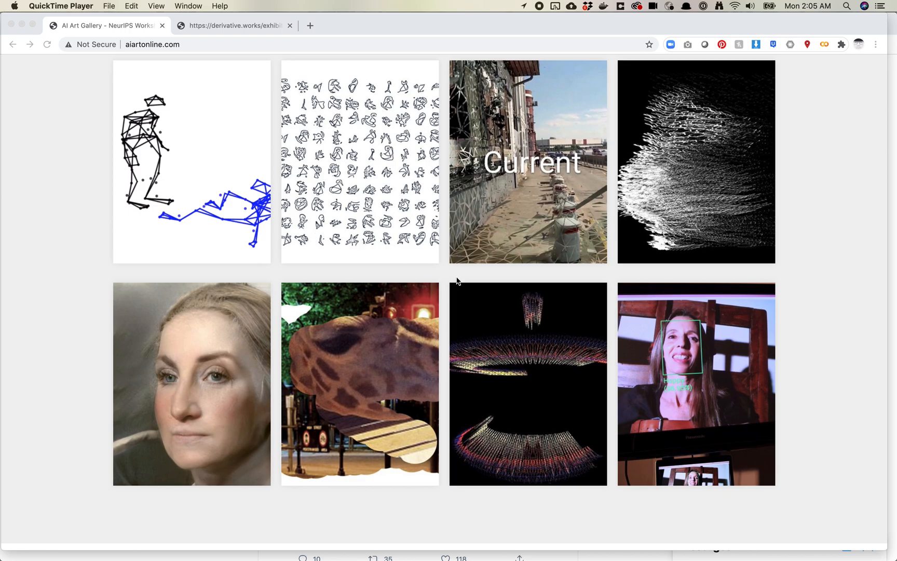
{"action": "scroll", "scroll_direction": "down", "scroll_amount": 3}
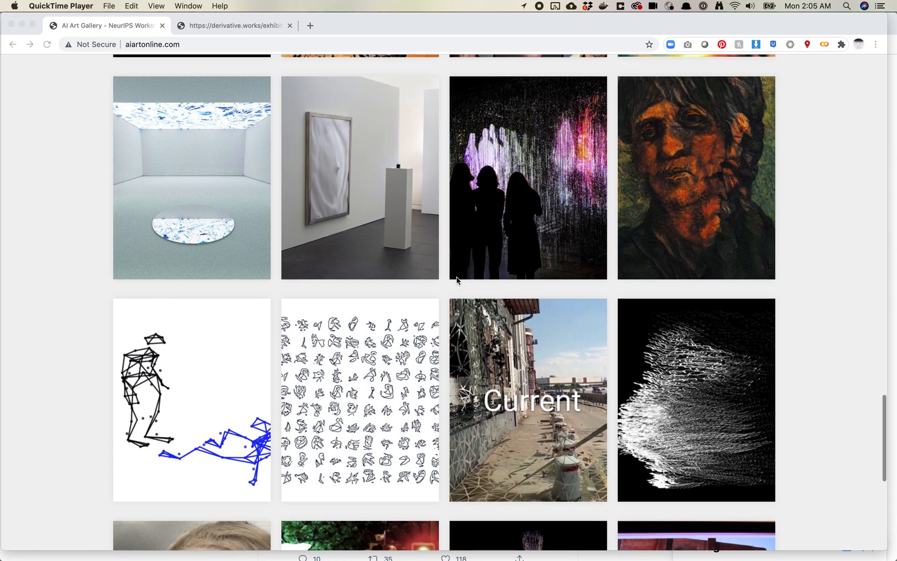
{"action": "scroll", "scroll_direction": "down", "scroll_amount": 3}
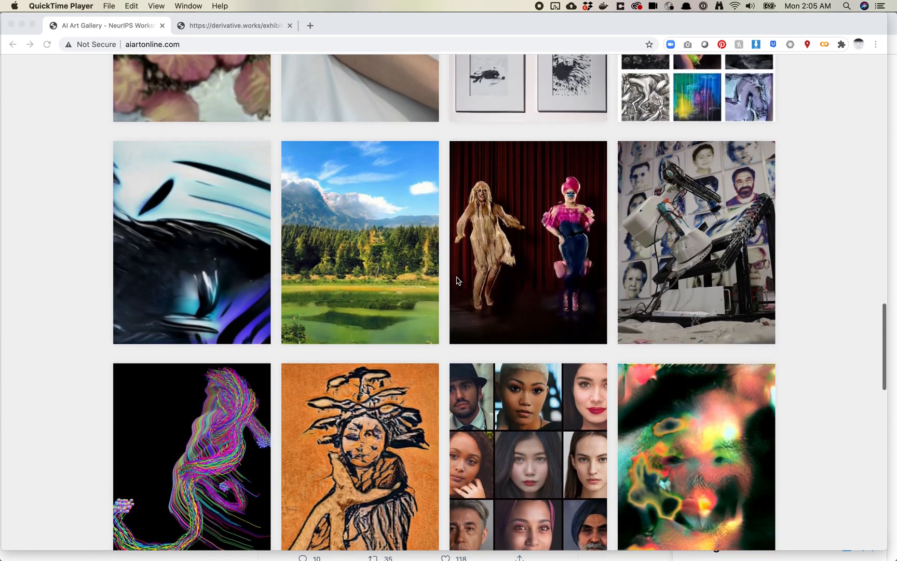
{"action": "scroll", "scroll_direction": "down", "scroll_amount": 3}
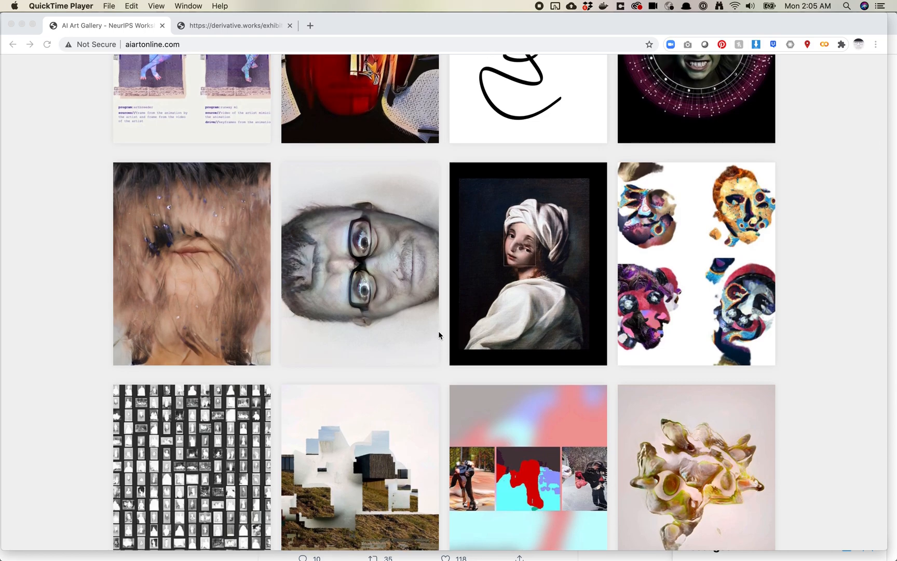
{"action": "mouse_move", "coordinate": [696, 273]}
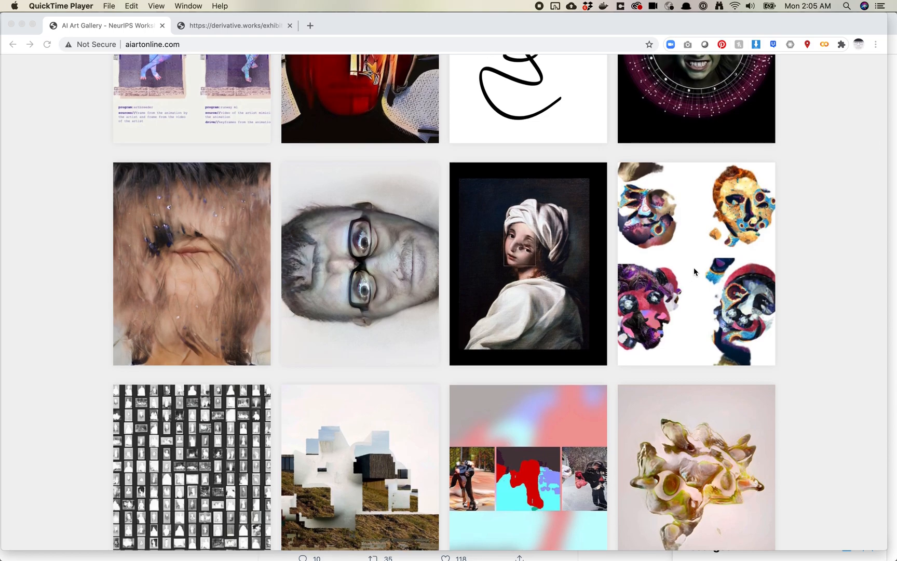
View the Joel Simon & Tal Shiri collage entry and read its description.
{"action": "left_click", "coordinate": [695, 263]}
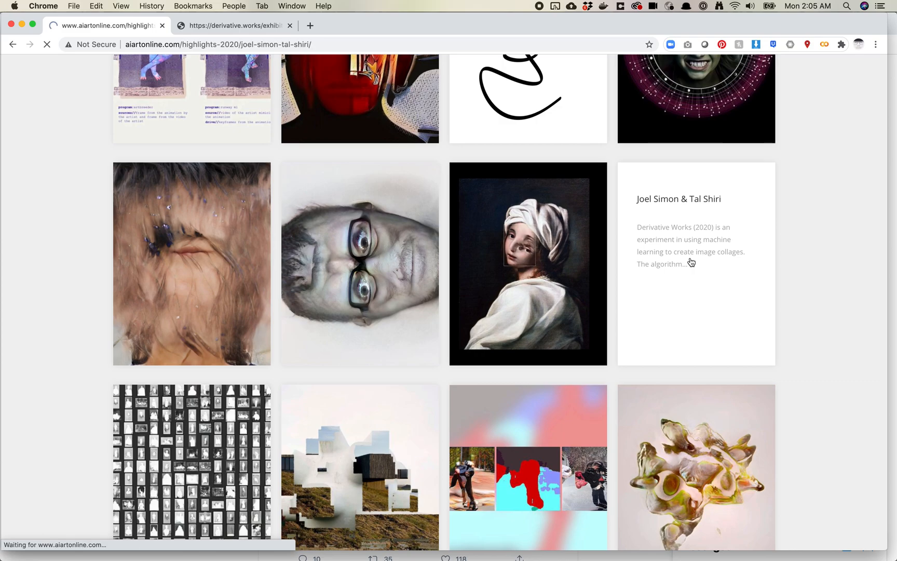
{"action": "left_click", "coordinate": [695, 265]}
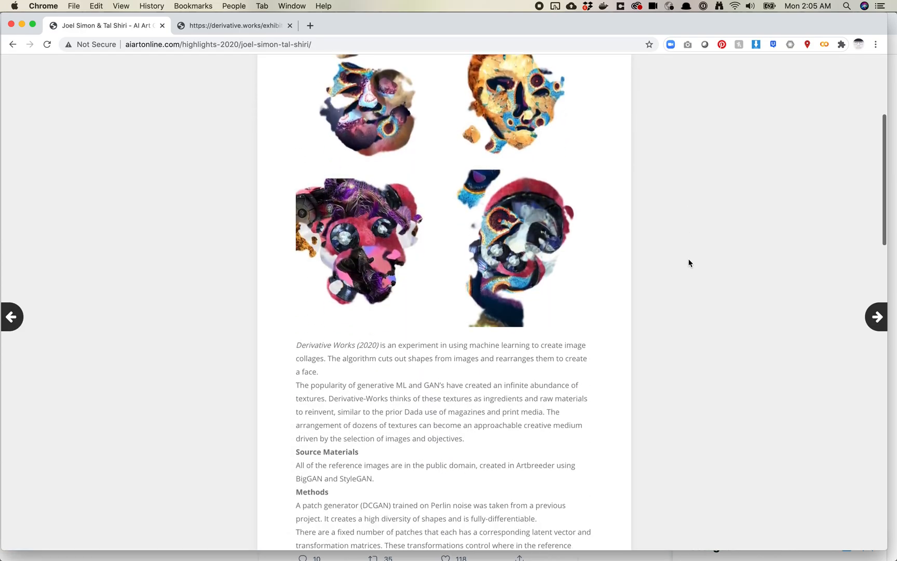
{"action": "scroll", "scroll_direction": "down", "scroll_amount": 3}
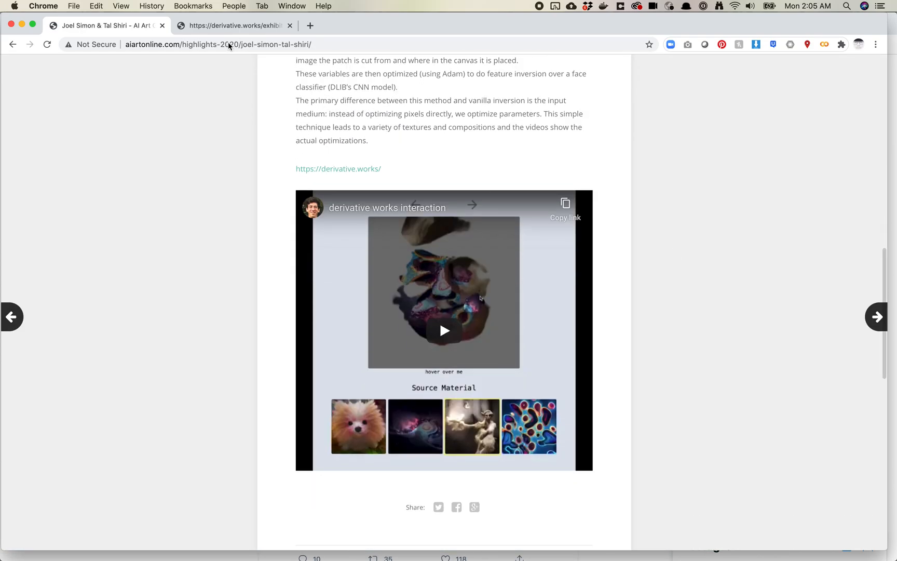
On the derivative.works site, show the Derivative Works exhibits grid and browse its collage thumbnails.
{"action": "left_click", "coordinate": [234, 25]}
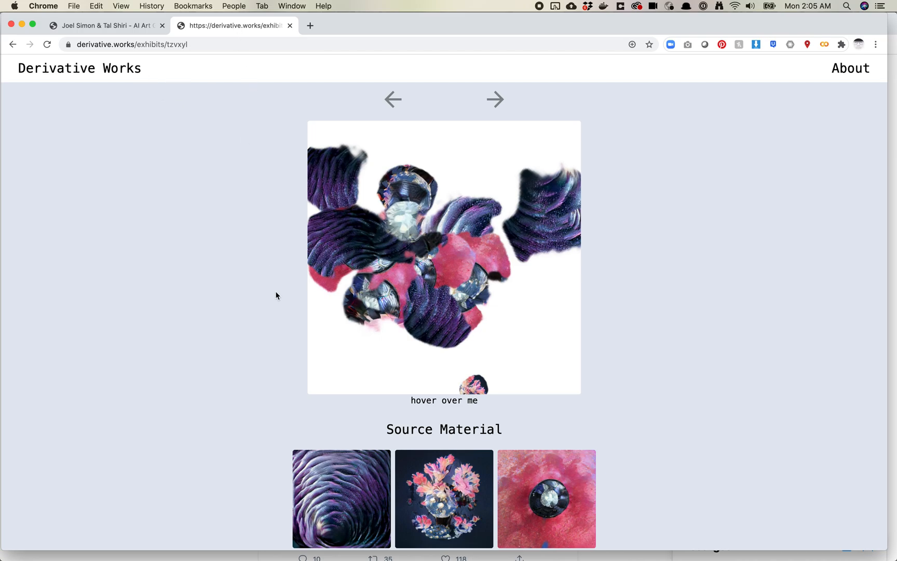
{"action": "left_click", "coordinate": [79, 68]}
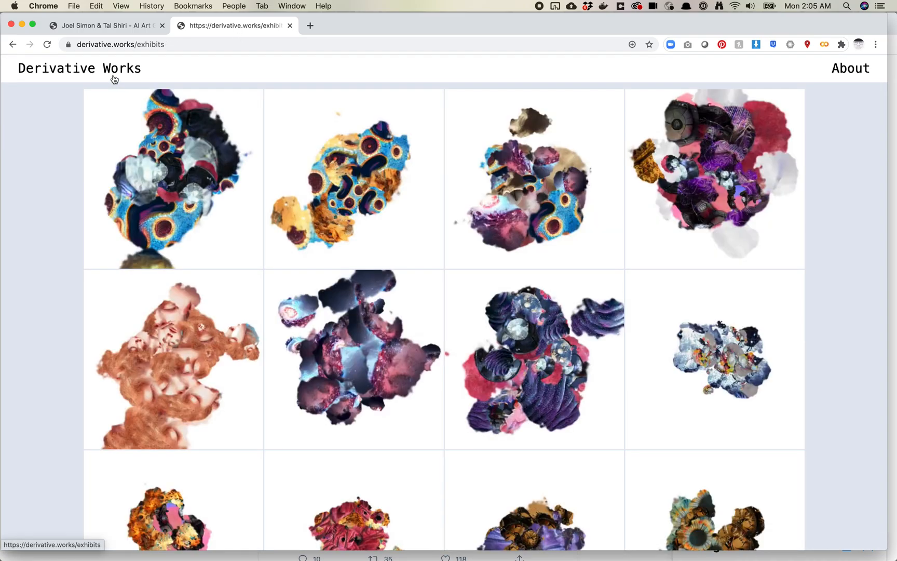
{"action": "scroll", "scroll_direction": "down", "scroll_amount": 3}
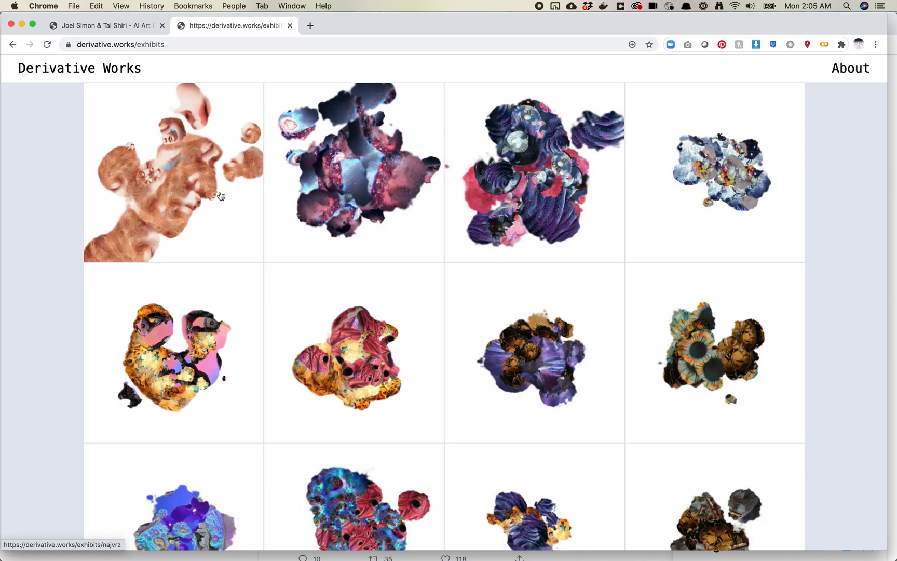
{"action": "mouse_move", "coordinate": [570, 358]}
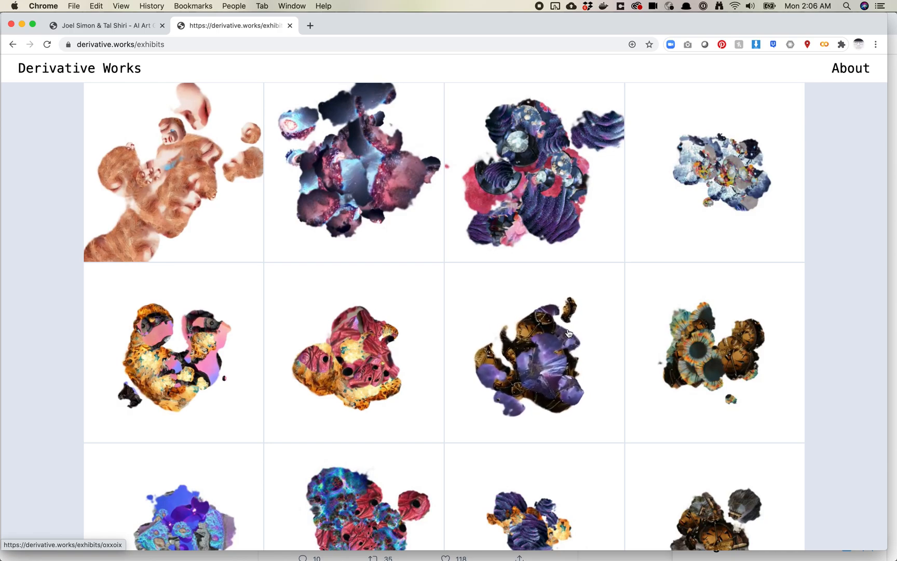
{"action": "mouse_move", "coordinate": [582, 378]}
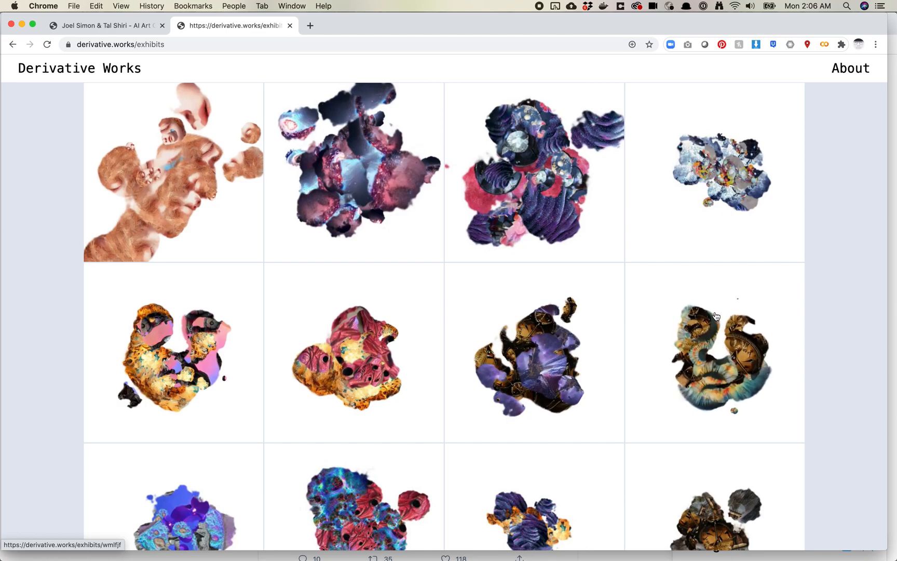
{"action": "mouse_move", "coordinate": [705, 337]}
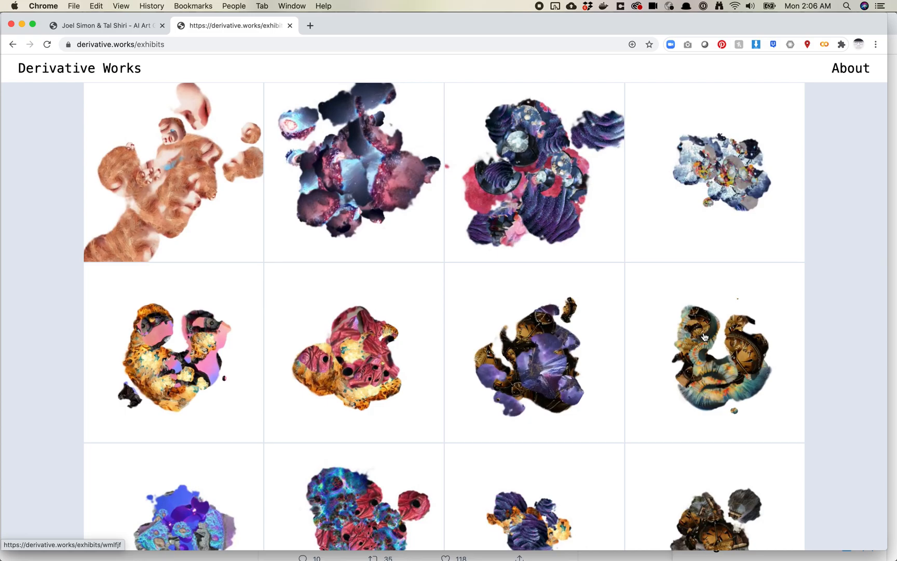
{"action": "mouse_move", "coordinate": [481, 257]}
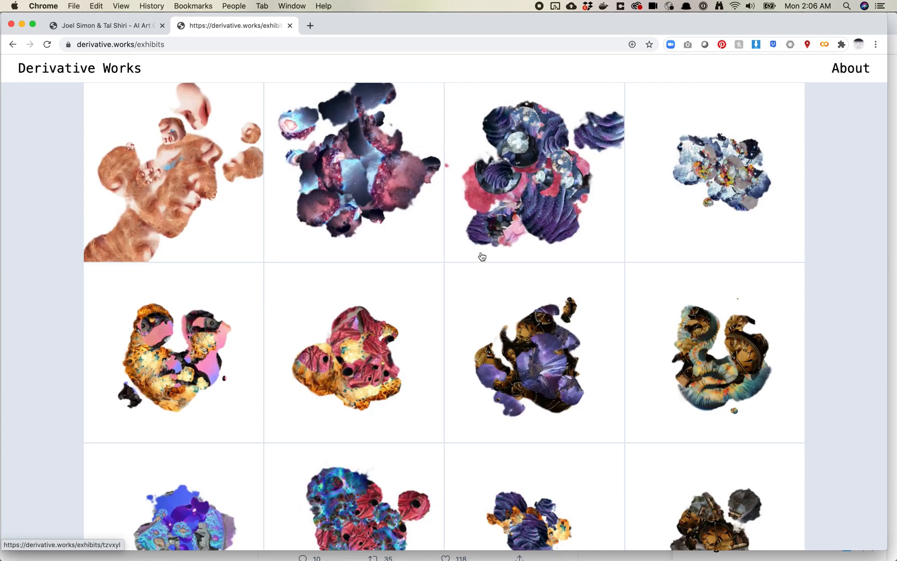
{"action": "left_click", "coordinate": [105, 25]}
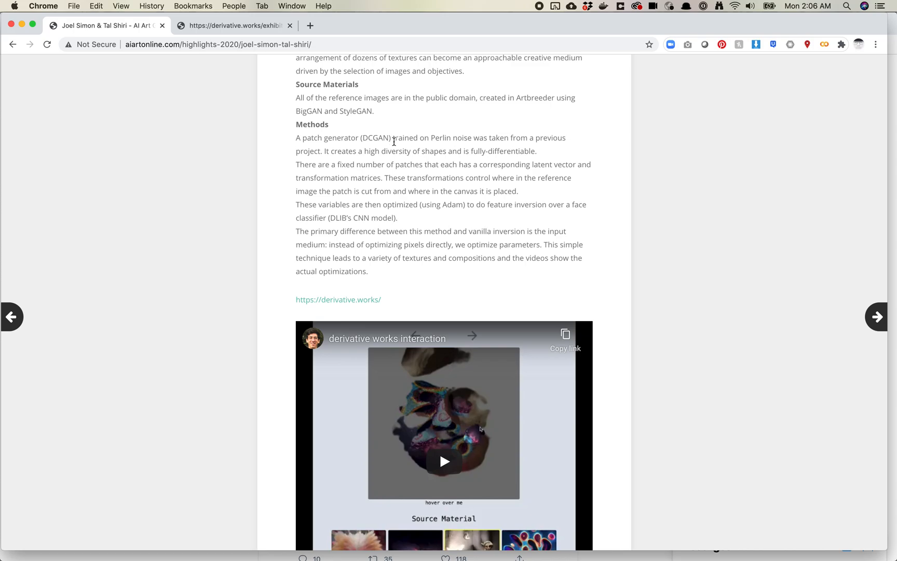
{"action": "mouse_move", "coordinate": [404, 147]}
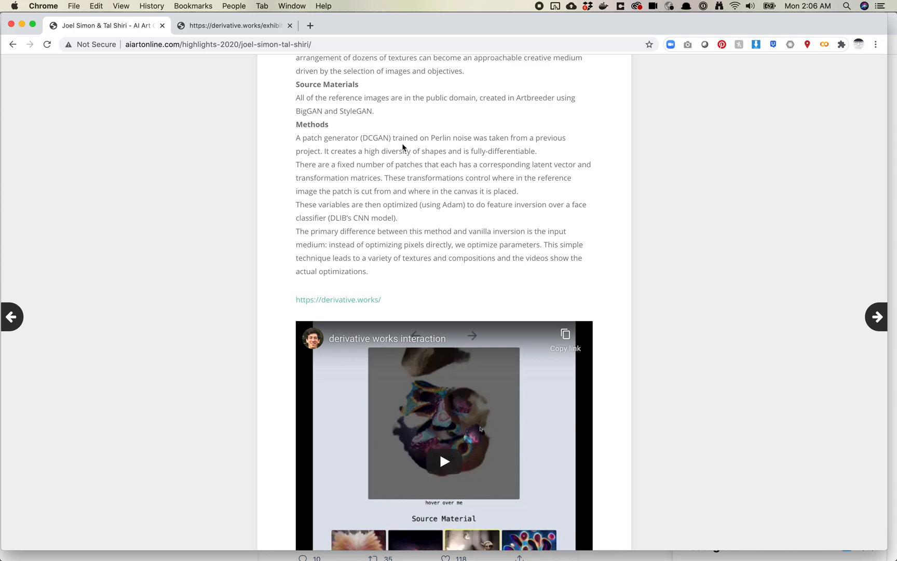
{"action": "left_click", "coordinate": [235, 24]}
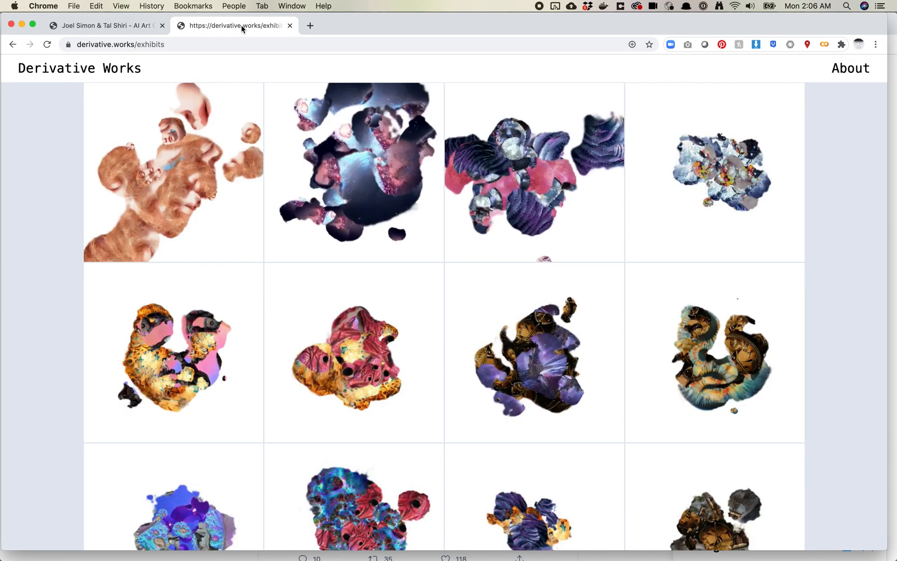
{"action": "left_click", "coordinate": [353, 172]}
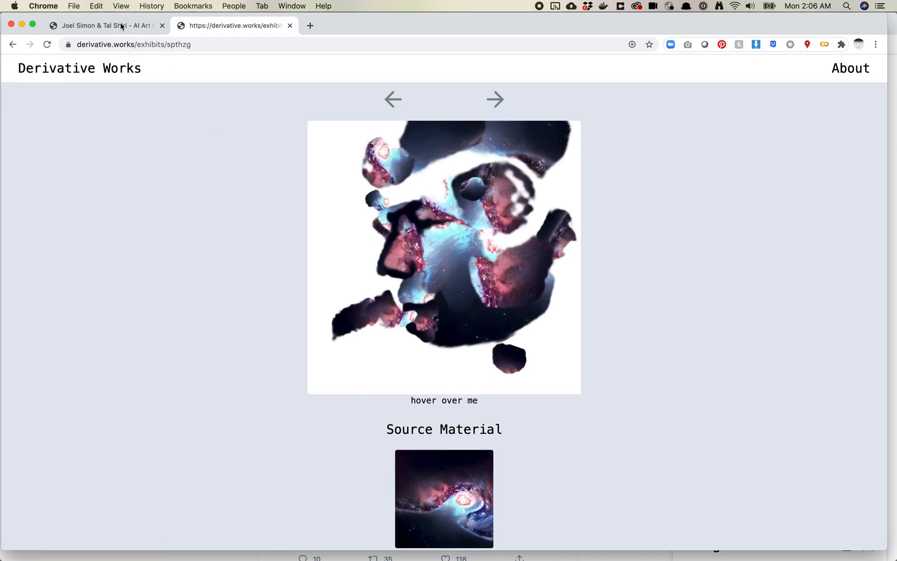
{"action": "left_click", "coordinate": [12, 44]}
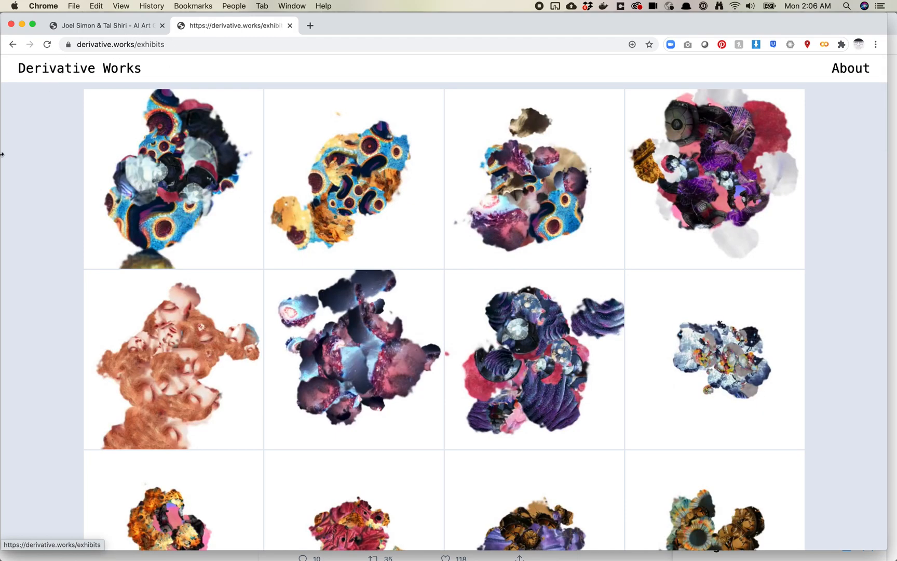
{"action": "mouse_move", "coordinate": [54, 247]}
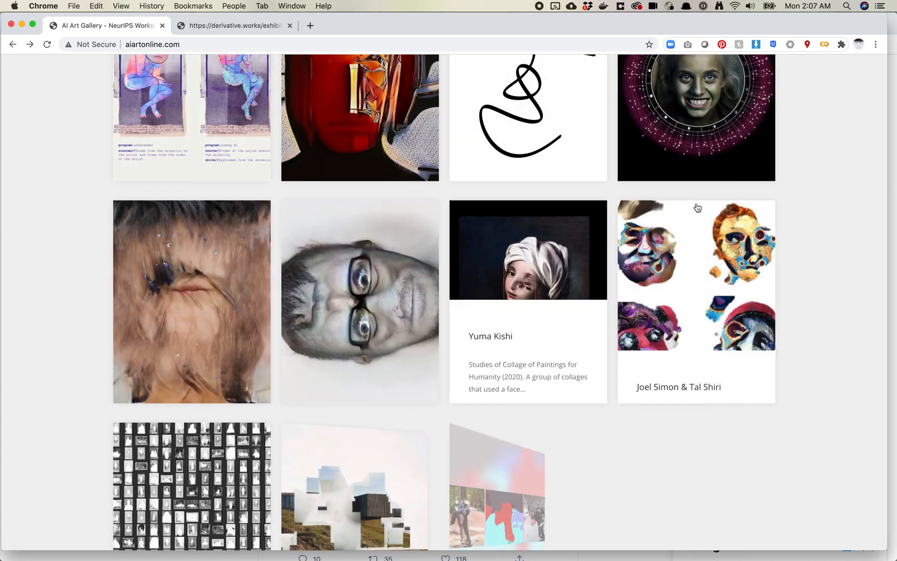
Scroll the AI Art Gallery highlights grid to the row with the four-faces collage thumbnail.
{"action": "scroll", "scroll_direction": "down", "scroll_amount": 3}
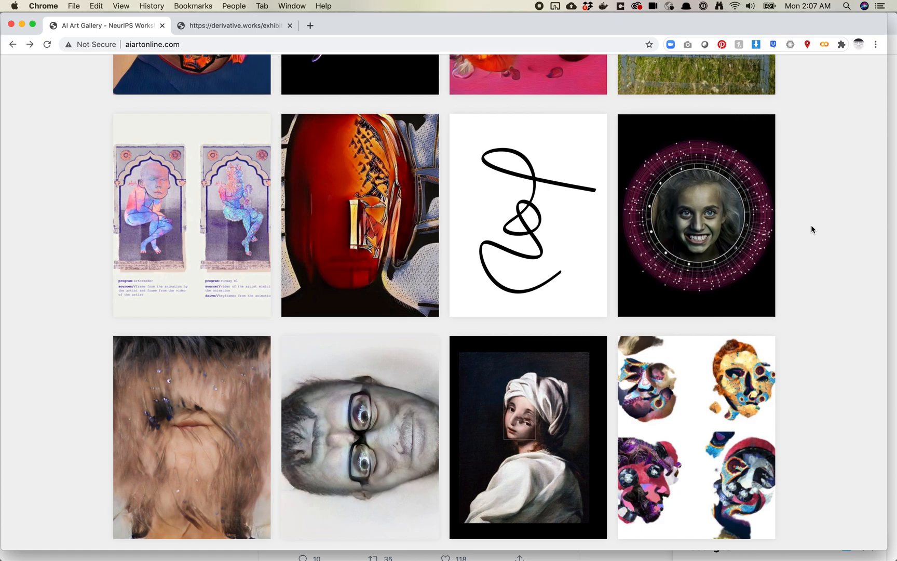
{"action": "mouse_move", "coordinate": [506, 217]}
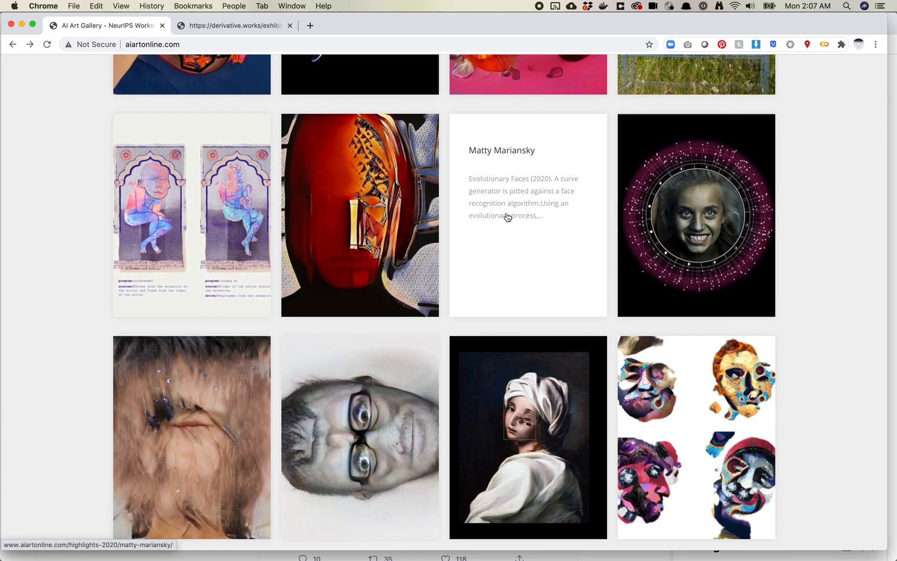
Open Matty Mariansky's Evolutionary Faces page from the line-drawing tile in the gallery grid.
{"action": "left_click", "coordinate": [501, 150]}
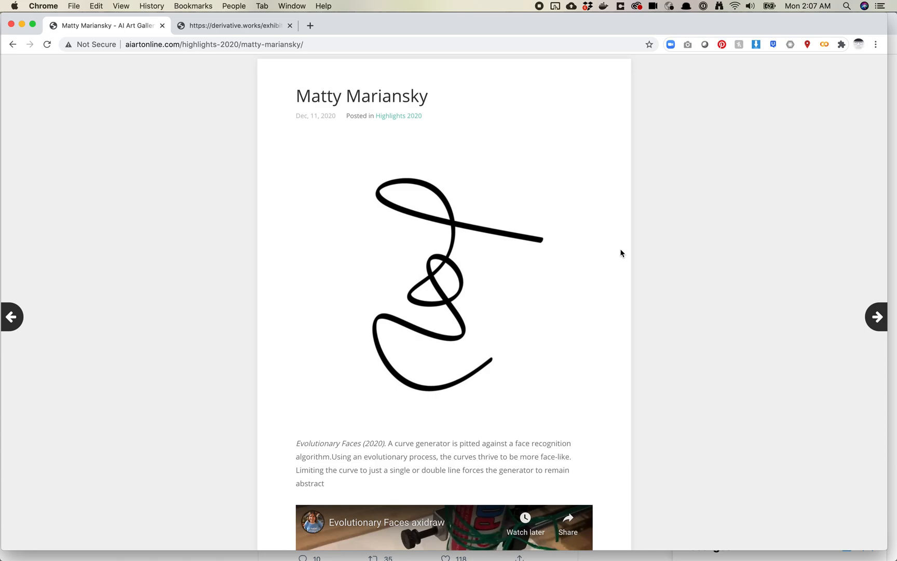
{"action": "scroll", "scroll_direction": "down", "scroll_amount": 3}
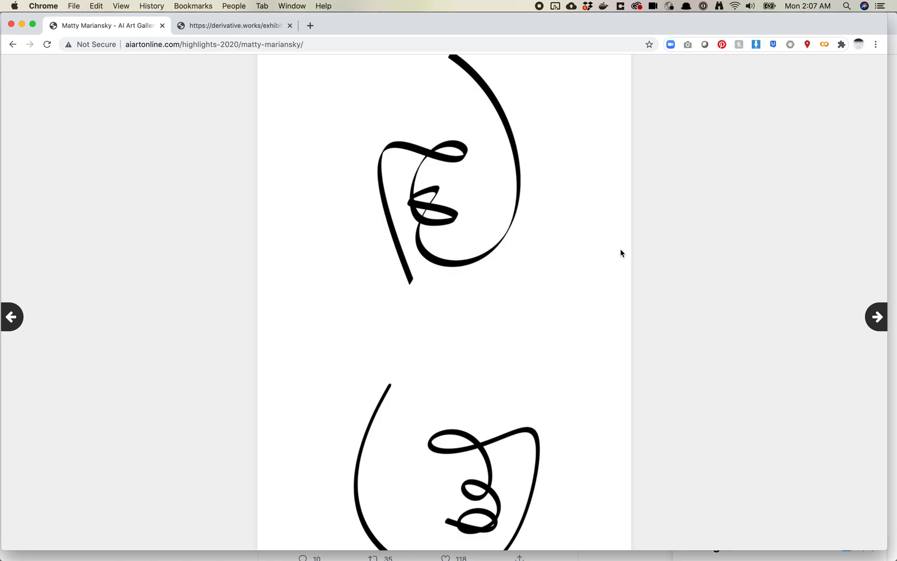
{"action": "scroll", "scroll_direction": "down", "scroll_amount": 3}
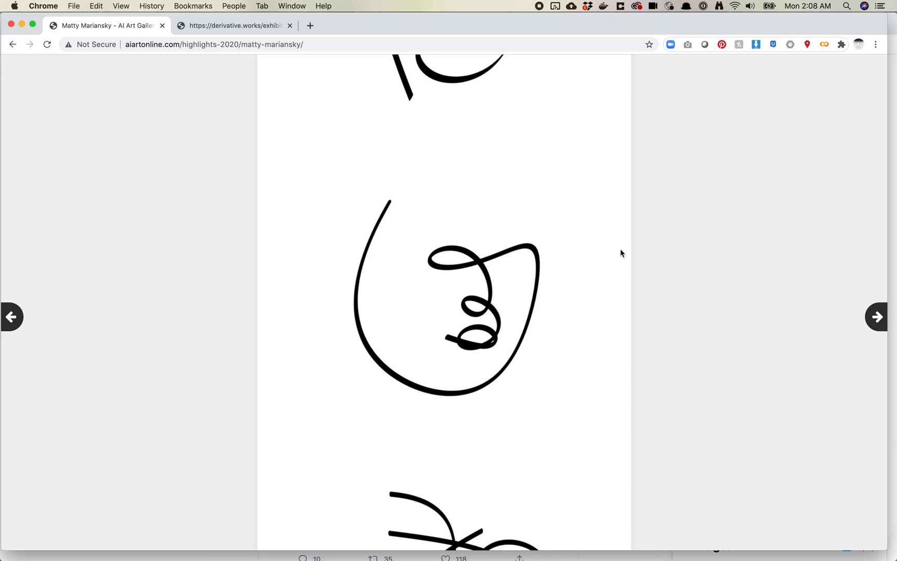
{"action": "scroll", "scroll_direction": "down", "scroll_amount": 3}
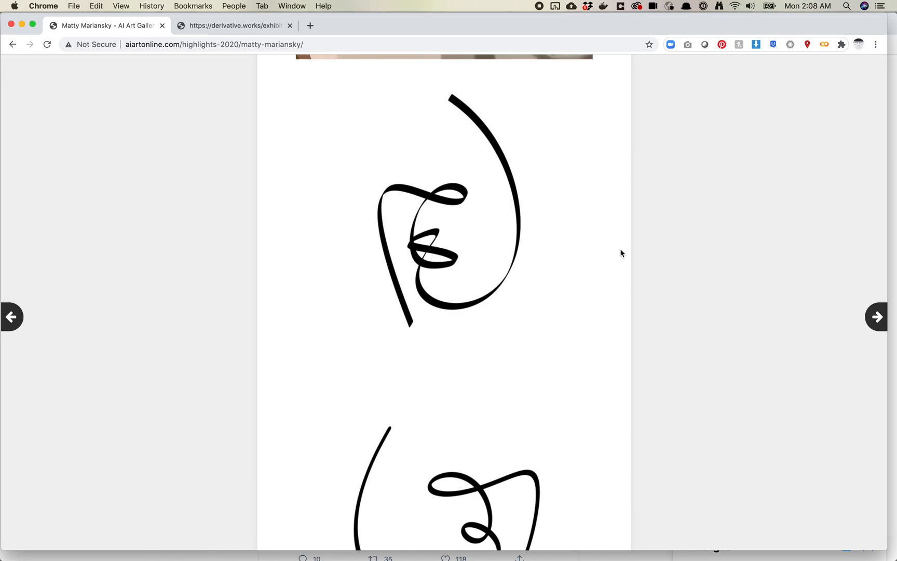
{"action": "scroll", "scroll_direction": "down", "scroll_amount": 3}
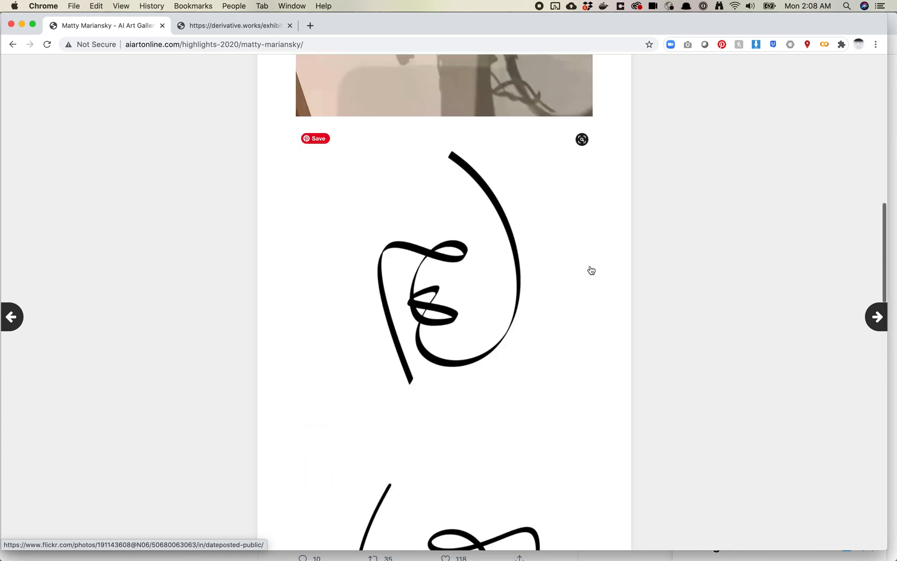
{"action": "scroll", "scroll_direction": "down", "scroll_amount": 3}
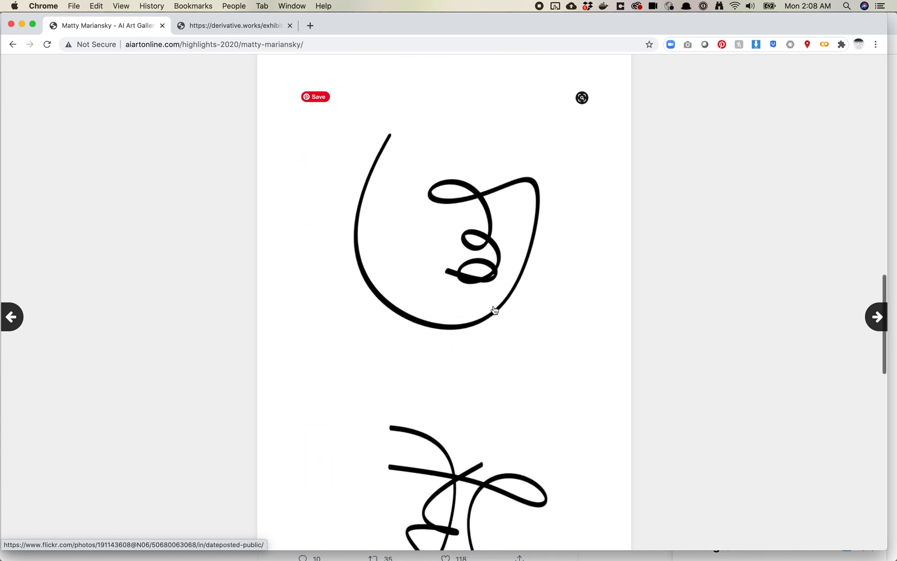
{"action": "scroll", "scroll_direction": "down", "scroll_amount": 3}
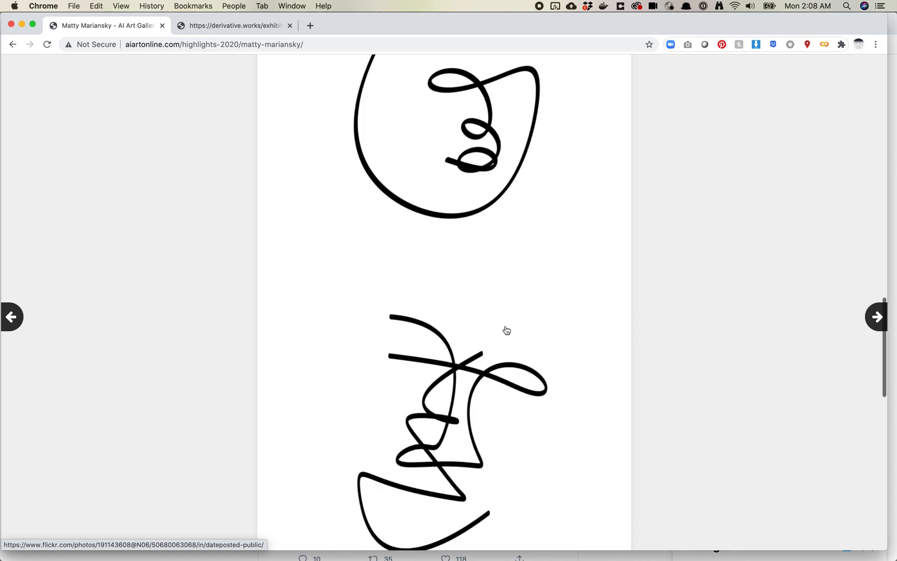
{"action": "scroll", "scroll_direction": "down", "scroll_amount": 3}
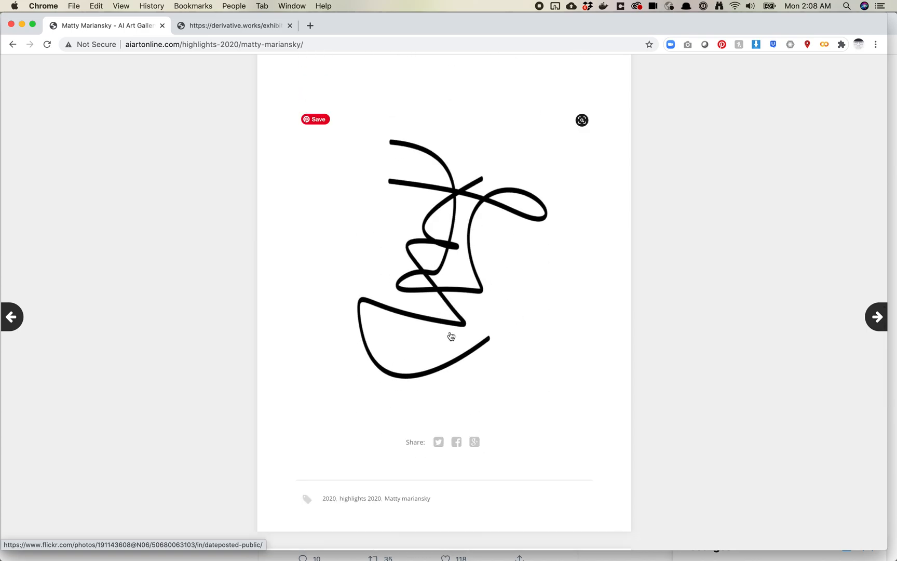
{"action": "mouse_move", "coordinate": [433, 322]}
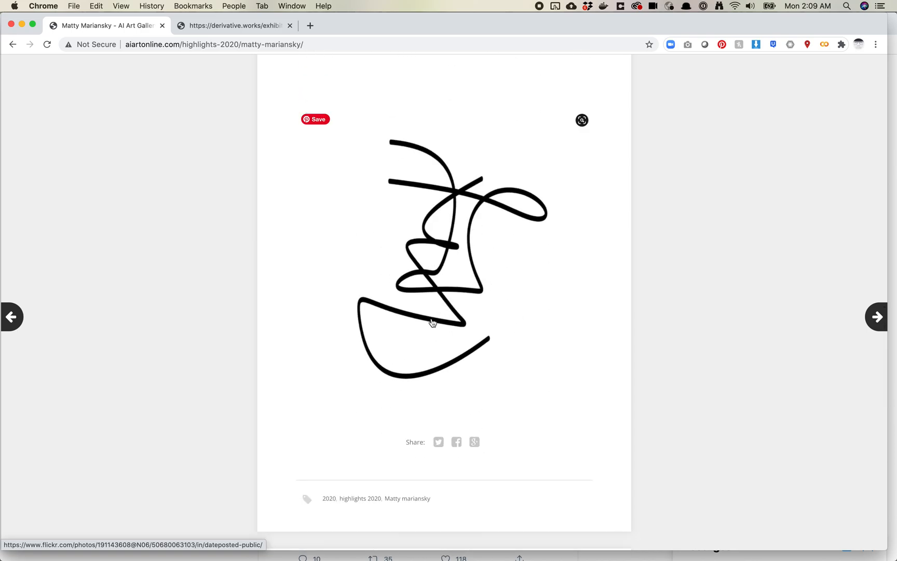
{"action": "scroll", "scroll_direction": "down", "scroll_amount": 3}
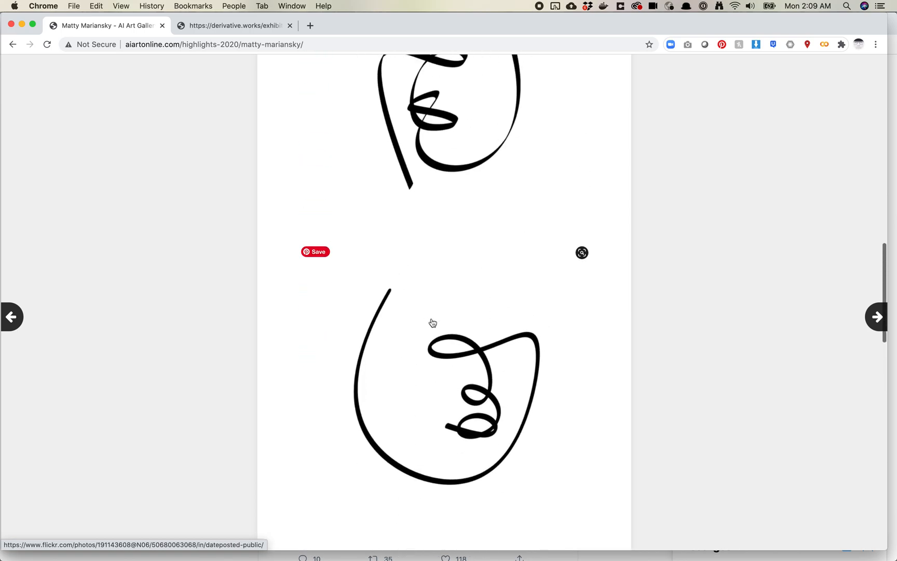
{"action": "scroll", "scroll_direction": "down", "scroll_amount": 3}
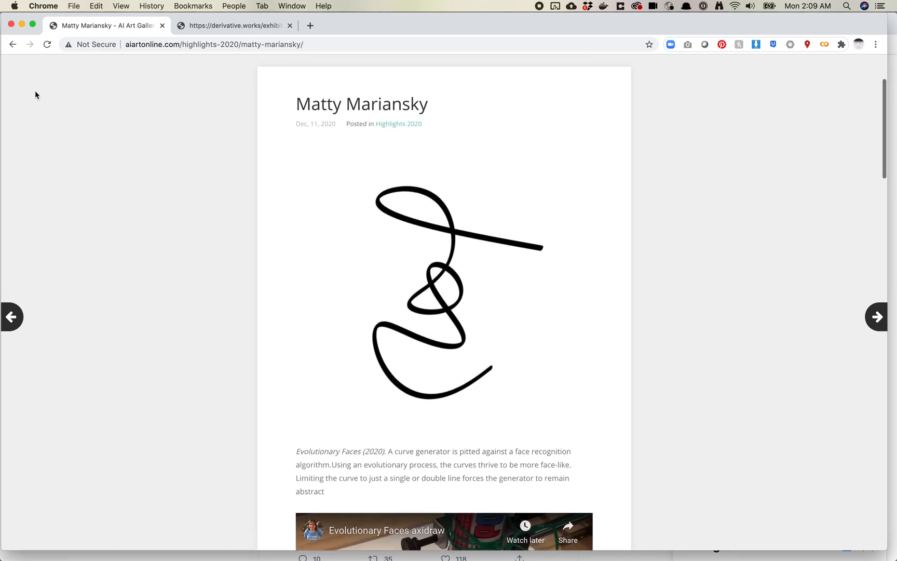
{"action": "left_click", "coordinate": [13, 45]}
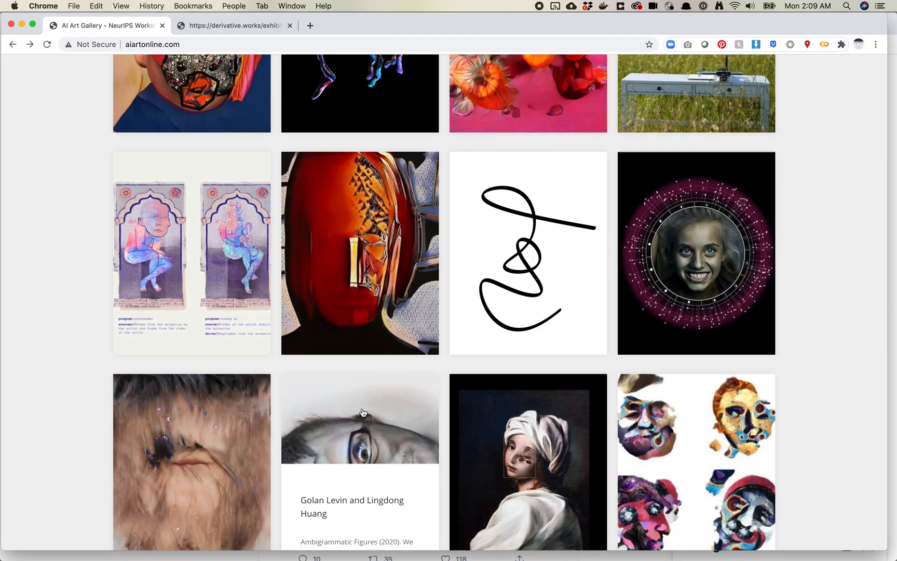
Scroll the gallery grid to the upside-down face tile by Golan Levin and Lingdong Huang.
{"action": "scroll", "scroll_direction": "down", "scroll_amount": 3}
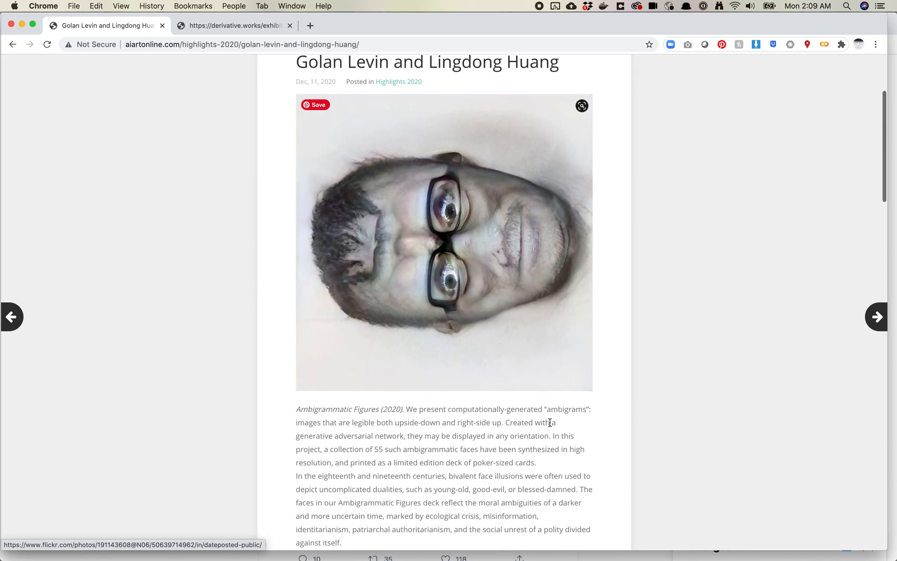
{"action": "scroll", "scroll_direction": "down", "scroll_amount": 3}
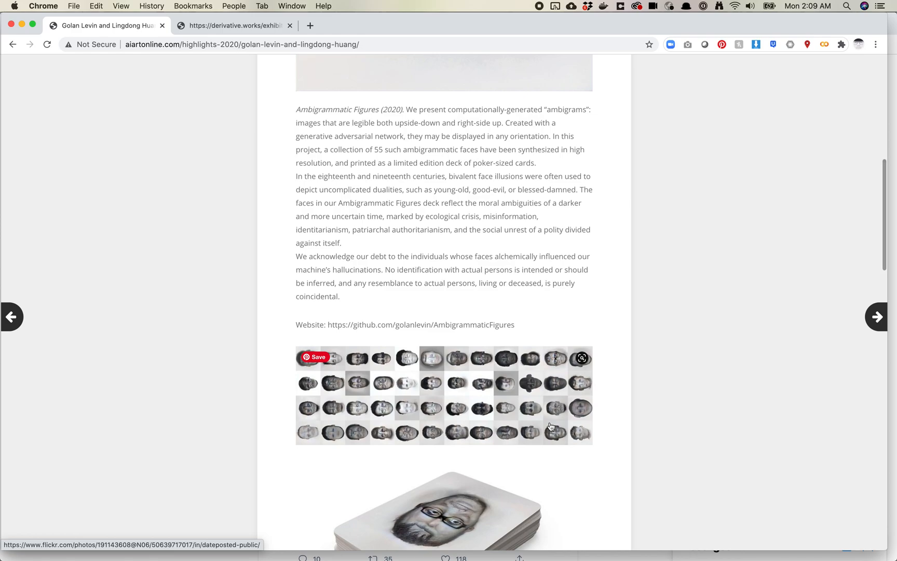
{"action": "mouse_move", "coordinate": [553, 413]}
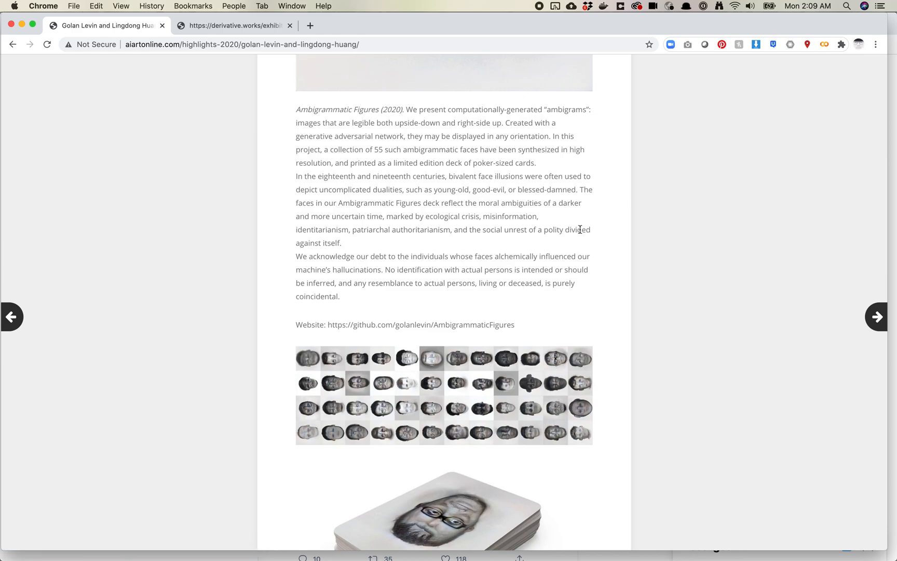
{"action": "scroll", "scroll_direction": "down", "scroll_amount": 3}
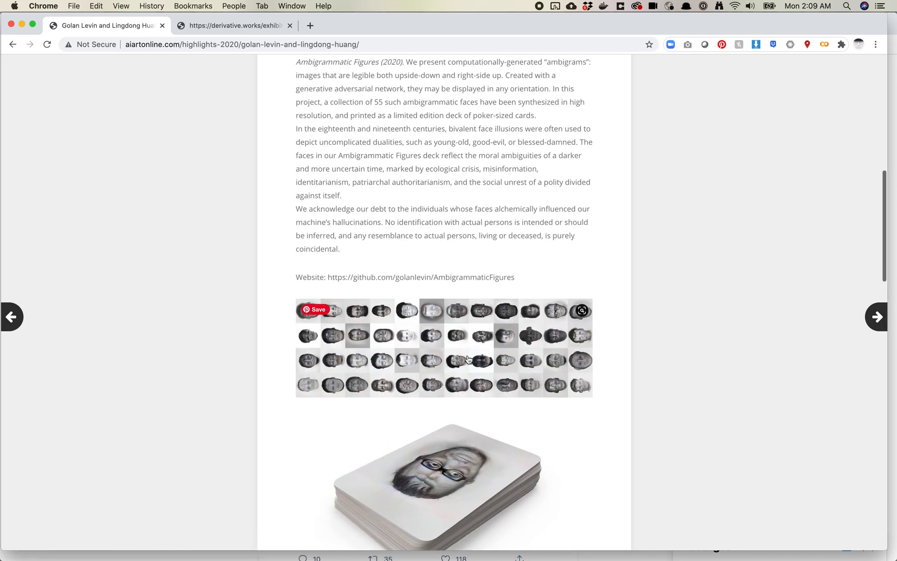
{"action": "mouse_move", "coordinate": [559, 347]}
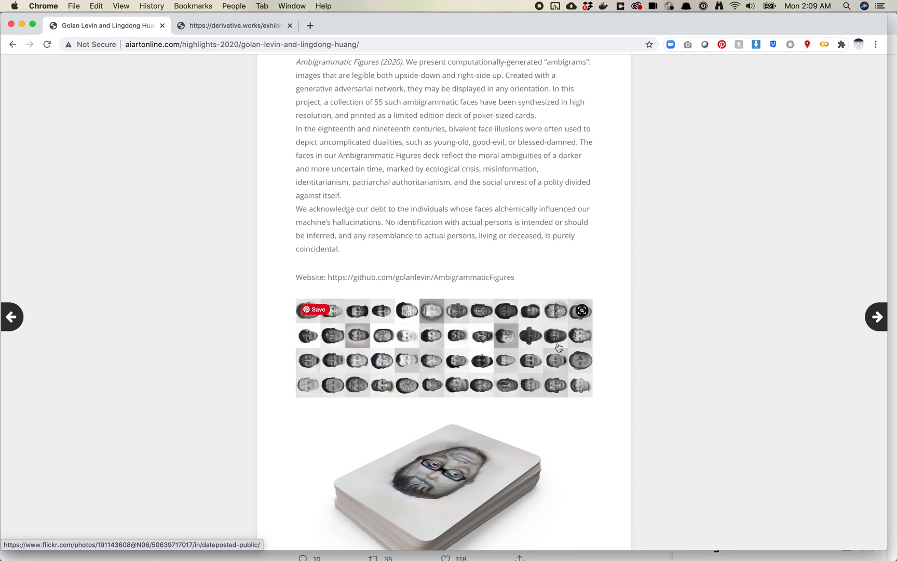
{"action": "mouse_move", "coordinate": [617, 329]}
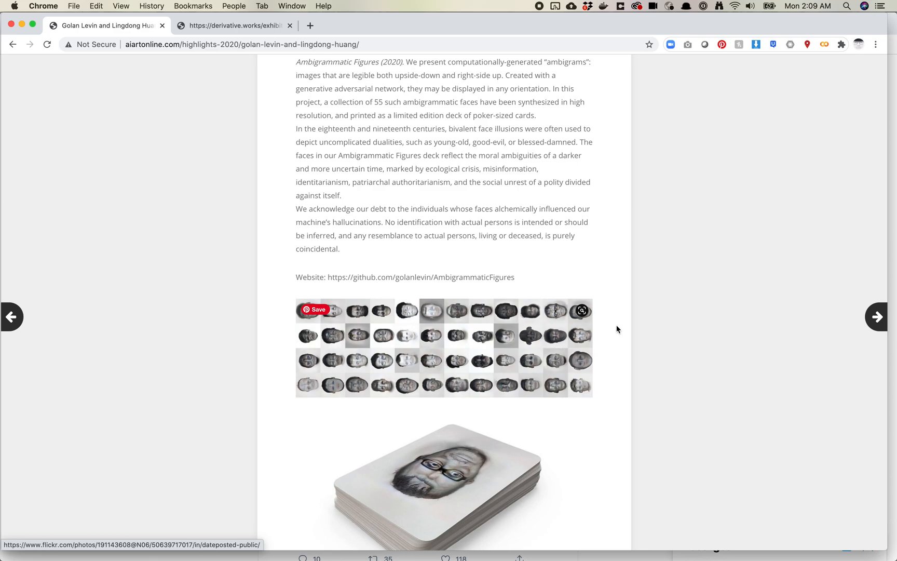
{"action": "scroll", "scroll_direction": "down", "scroll_amount": 3}
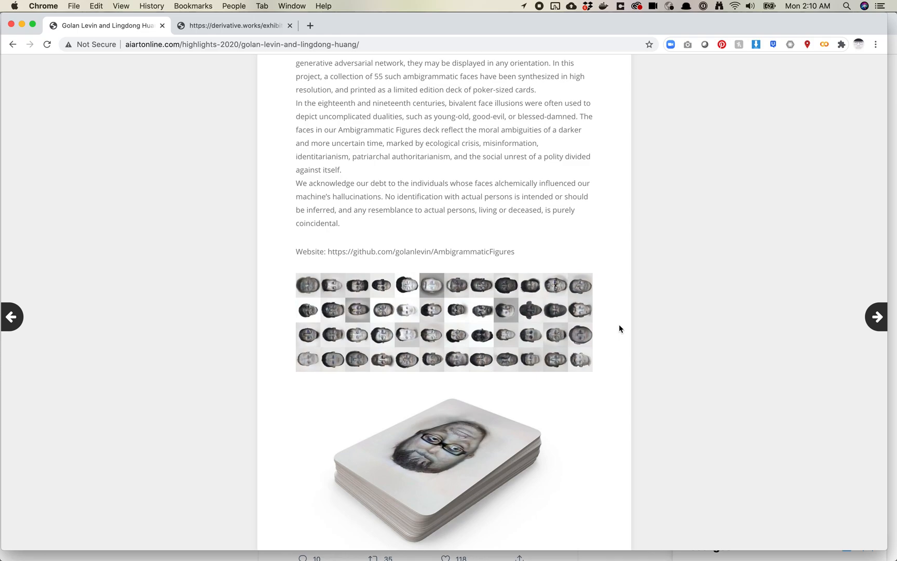
{"action": "scroll", "scroll_direction": "up", "scroll_amount": 3}
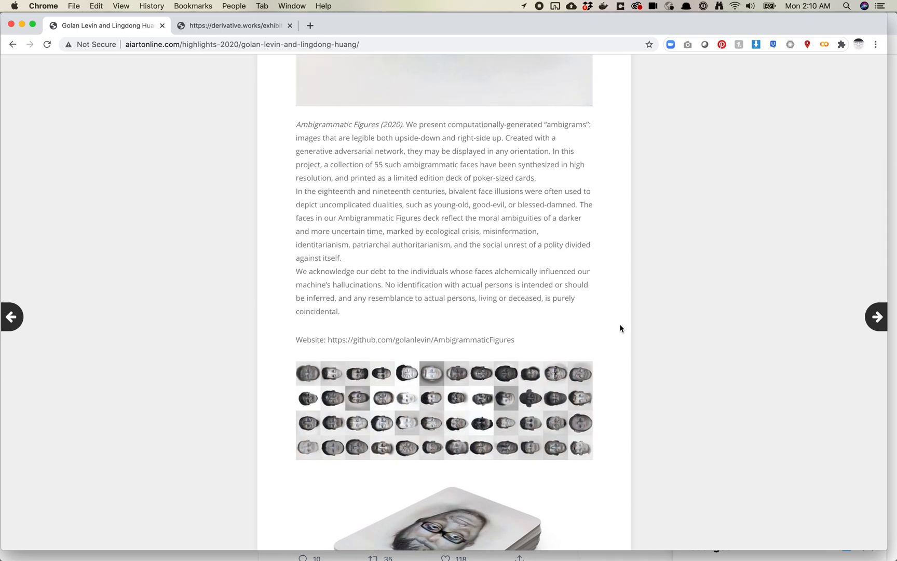
{"action": "scroll", "scroll_direction": "down", "scroll_amount": 3}
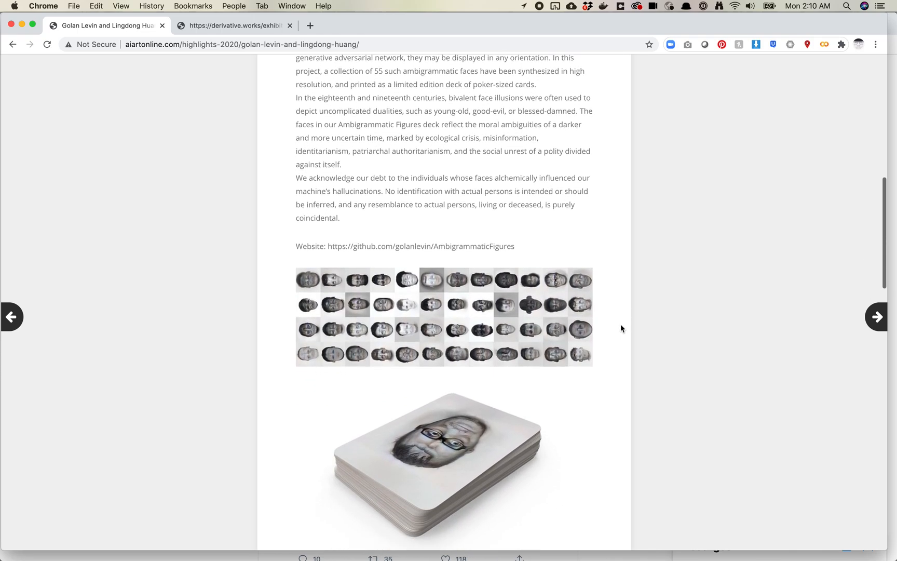
{"action": "scroll", "scroll_direction": "down", "scroll_amount": 3}
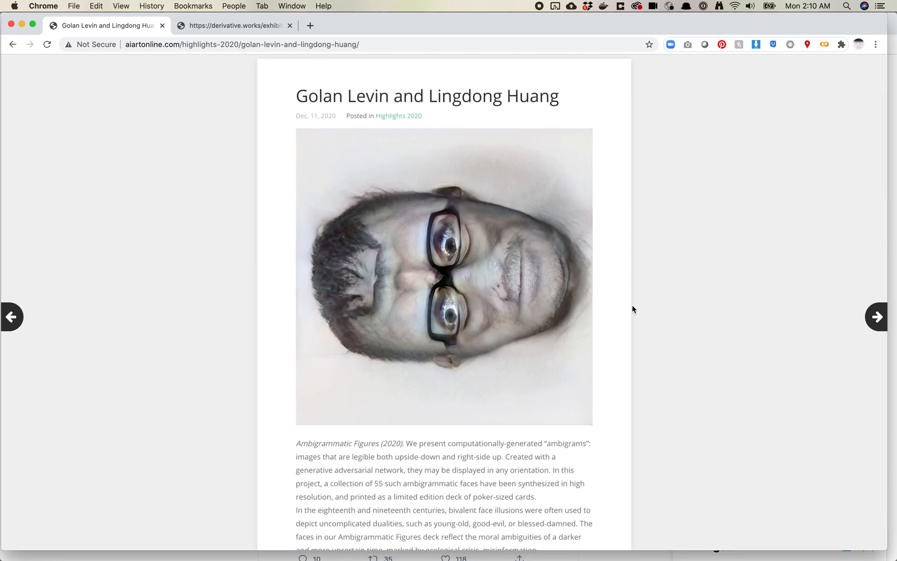
{"action": "mouse_move", "coordinate": [633, 344]}
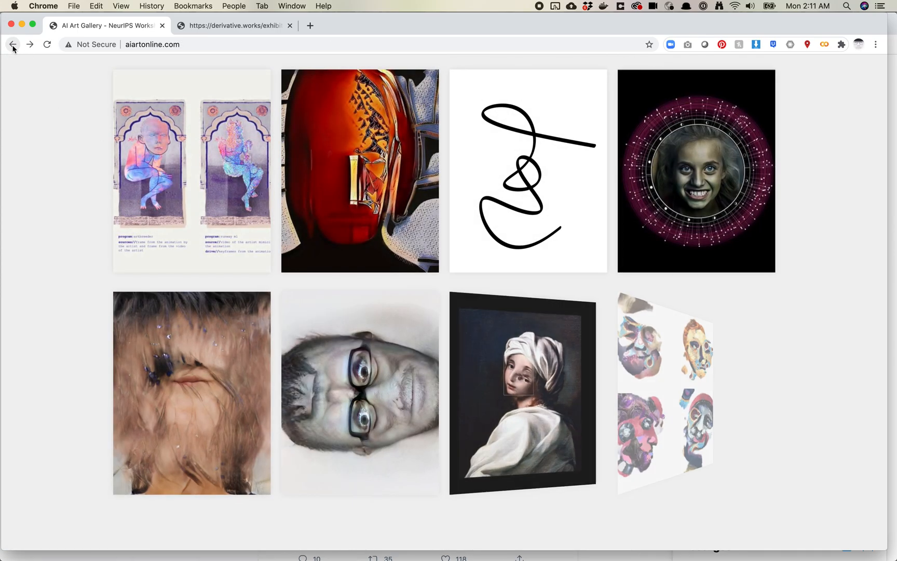
{"action": "scroll", "scroll_direction": "down", "scroll_amount": 3}
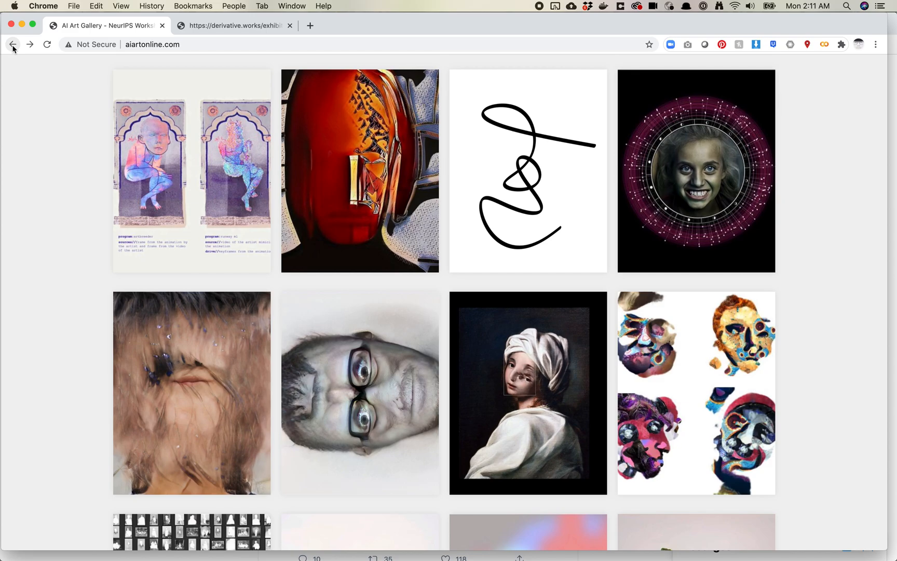
{"action": "mouse_move", "coordinate": [45, 98]}
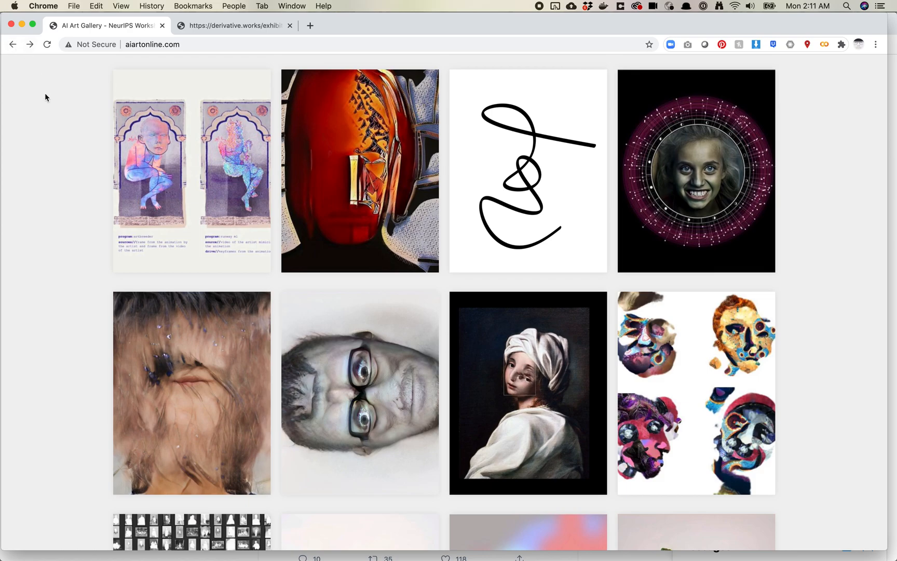
{"action": "mouse_move", "coordinate": [66, 133]}
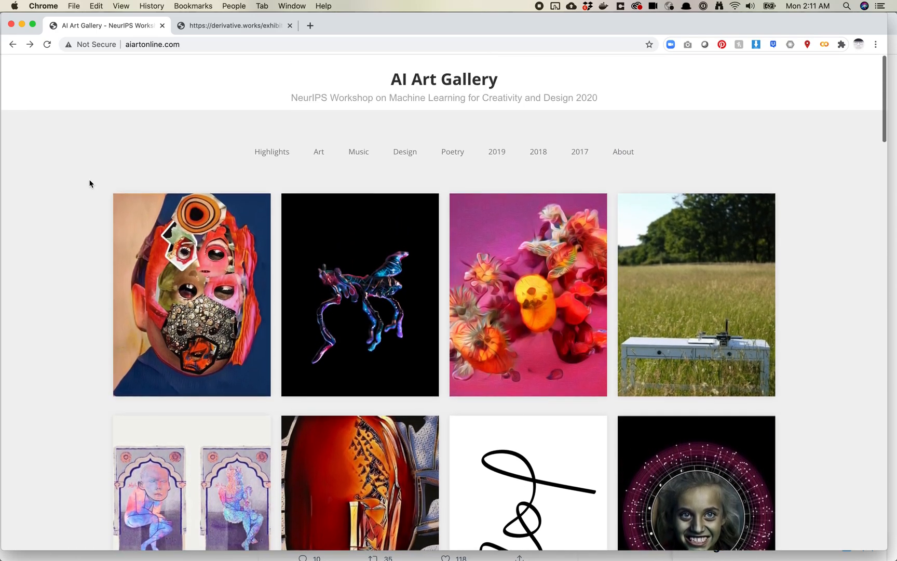
{"action": "scroll", "scroll_direction": "down", "scroll_amount": 3}
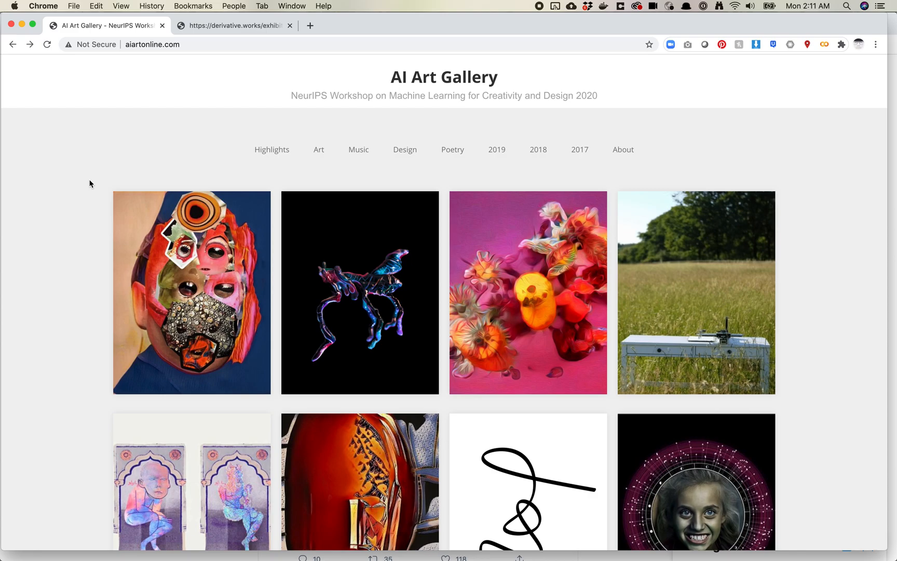